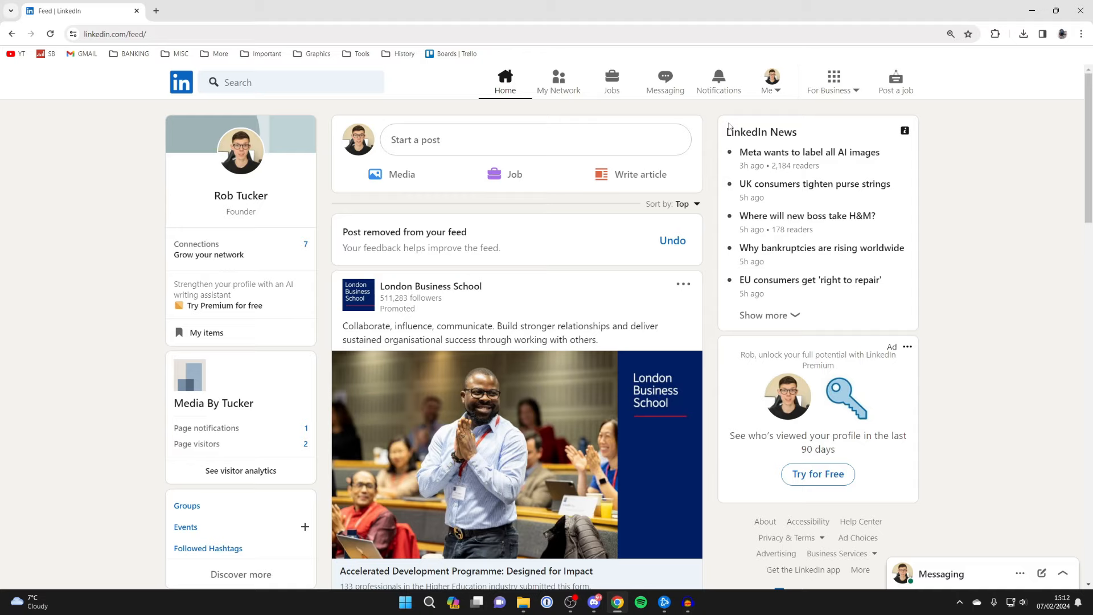
mouse_move(750, 102)
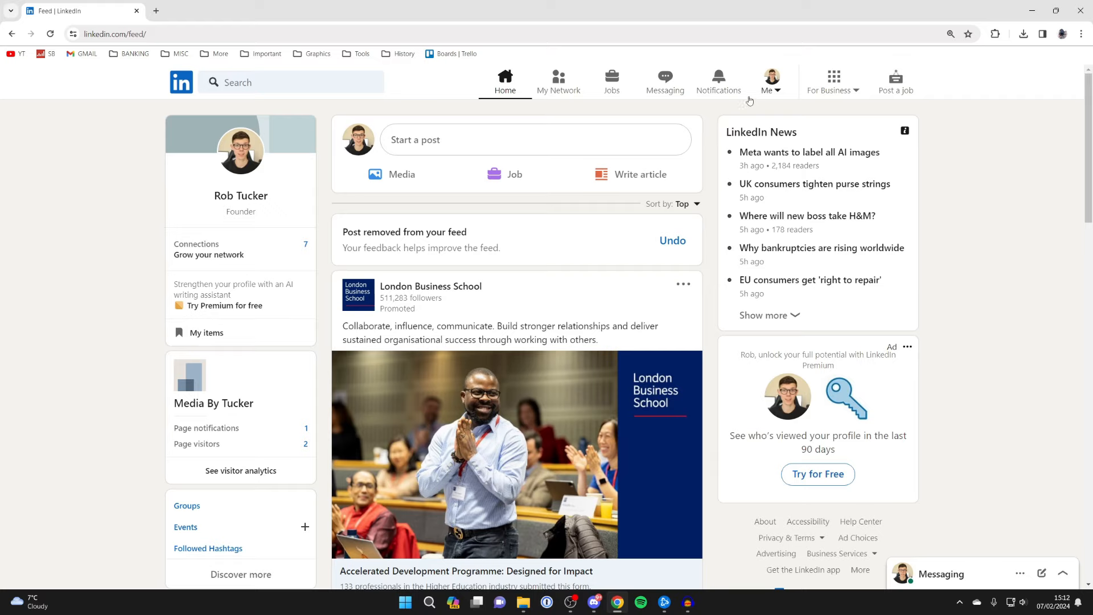
Open your own LinkedIn profile page from the Me menu
left_click(770, 80)
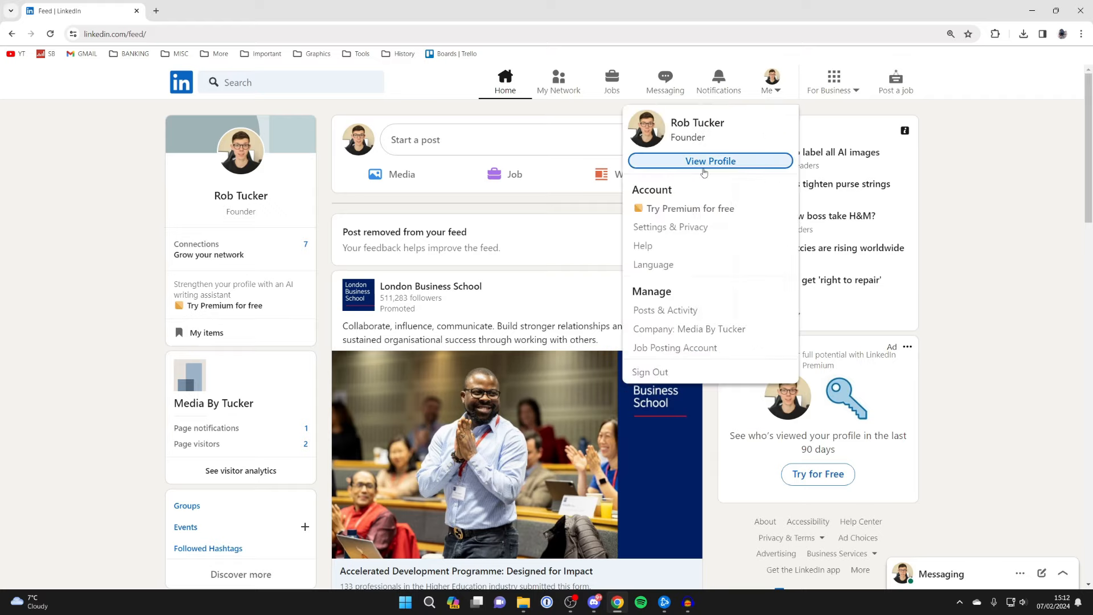
left_click(710, 161)
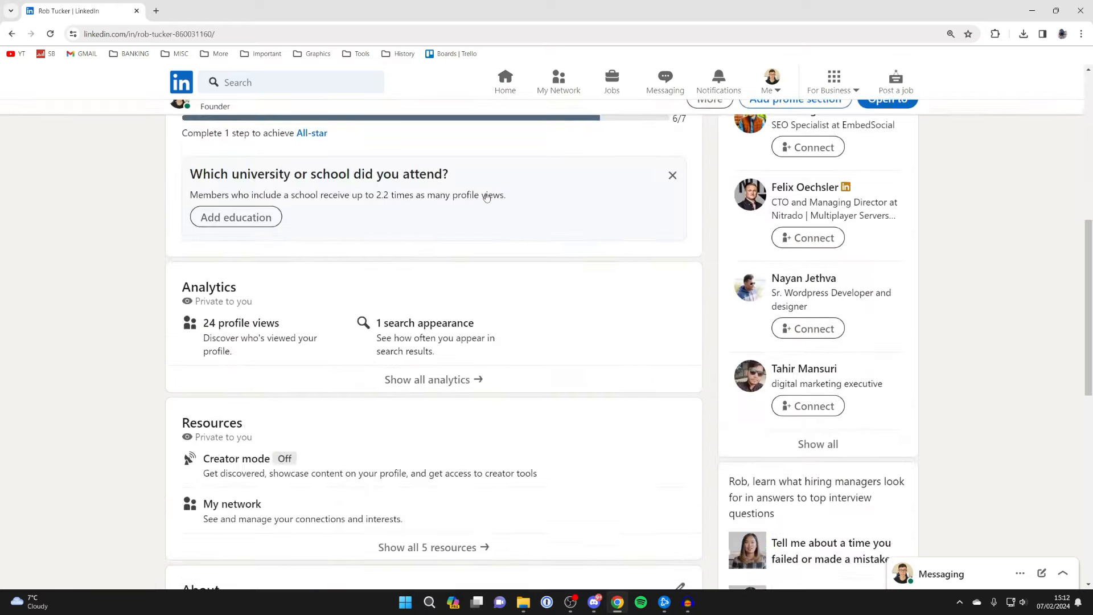
Scroll to the Experience section and bring up its add menu
scroll("down", 3)
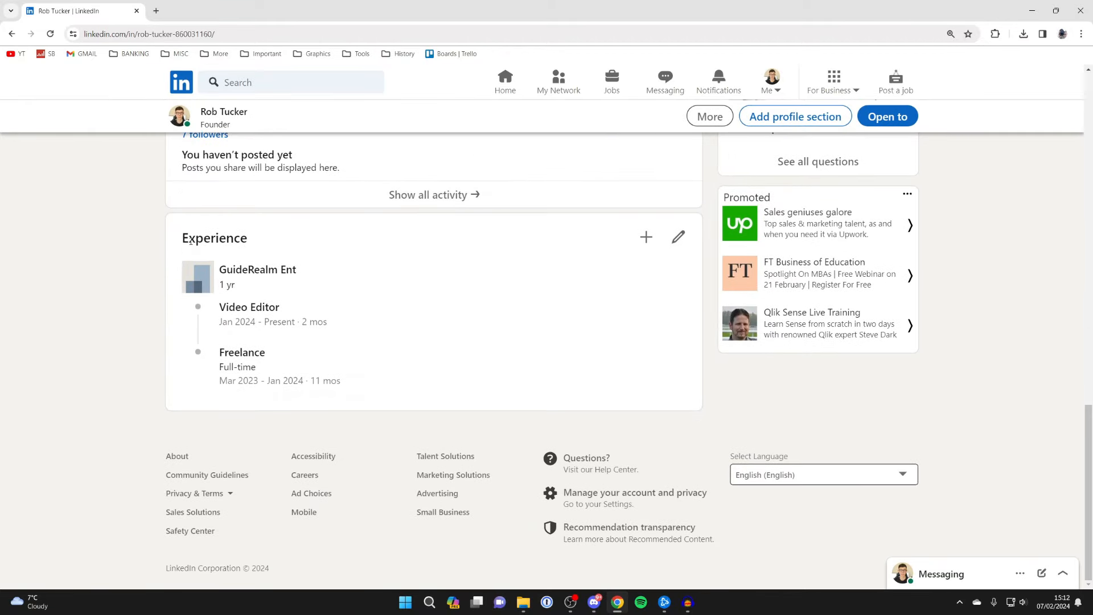
mouse_move(622, 248)
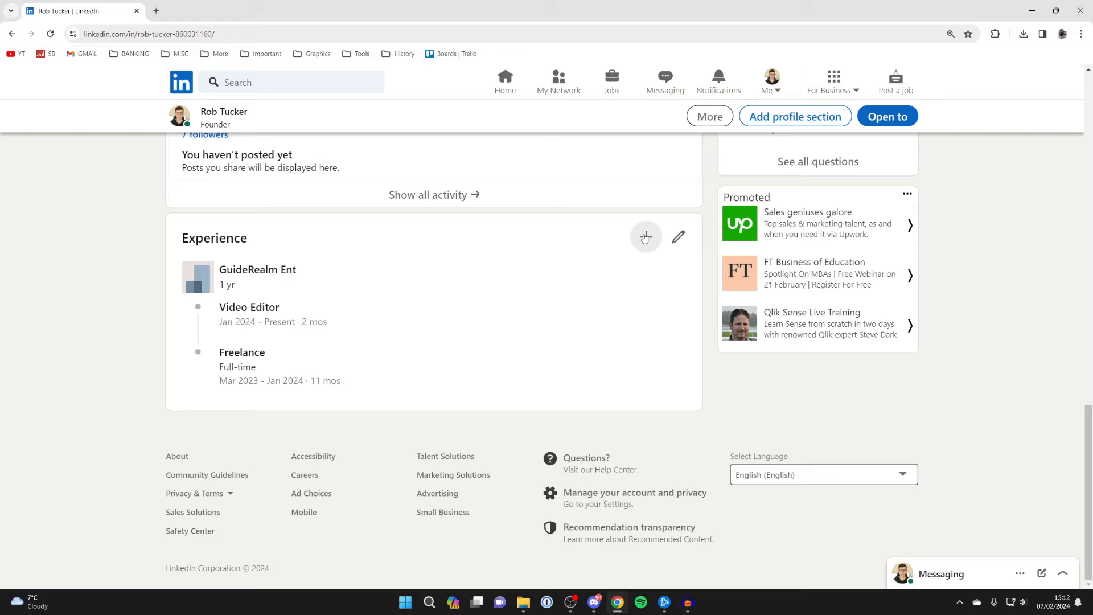
left_click(645, 237)
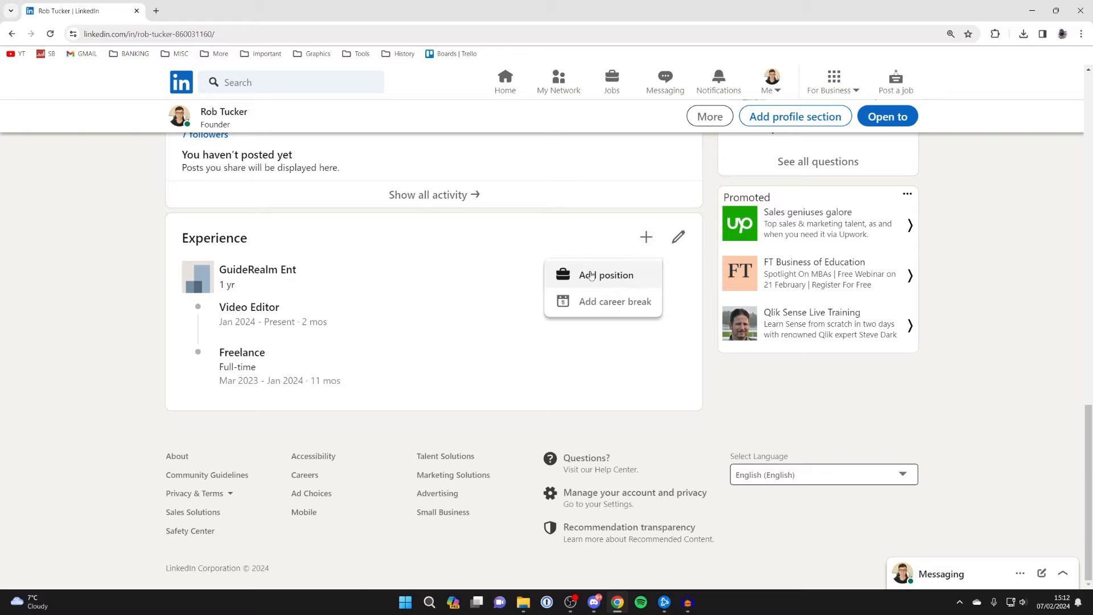
Add a position with title Video Editor, employment type Full-time, company YouTube
left_click(606, 274)
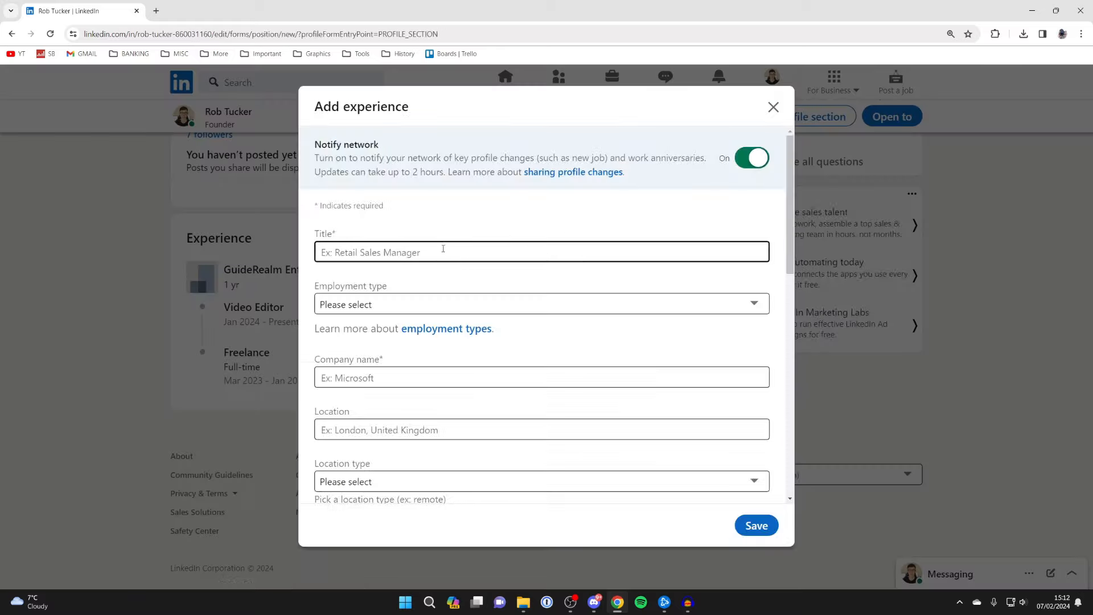
left_click(541, 252)
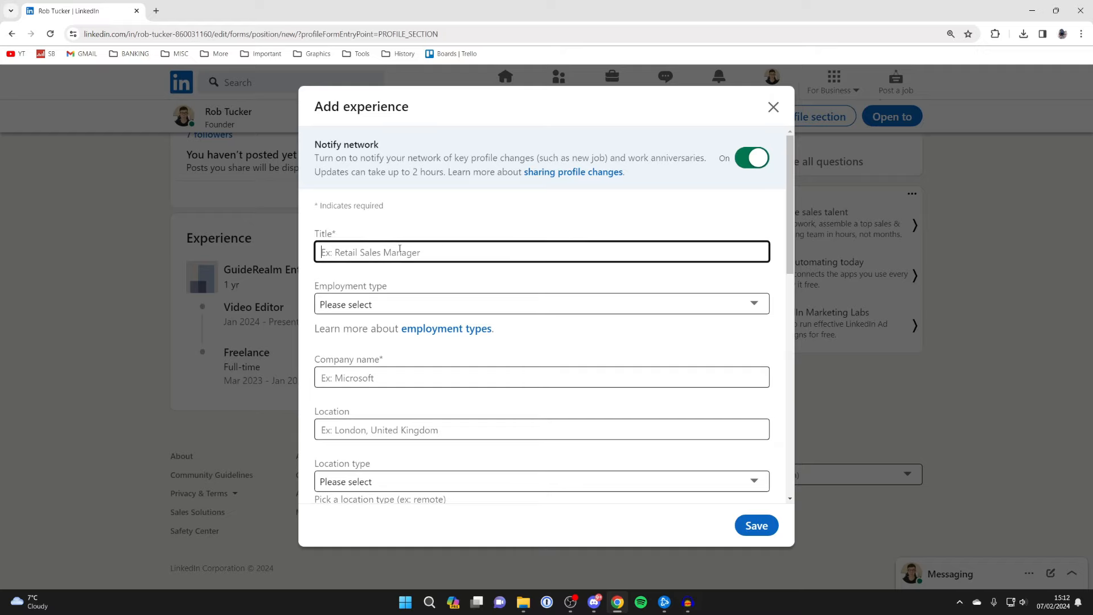
type("Video Editor")
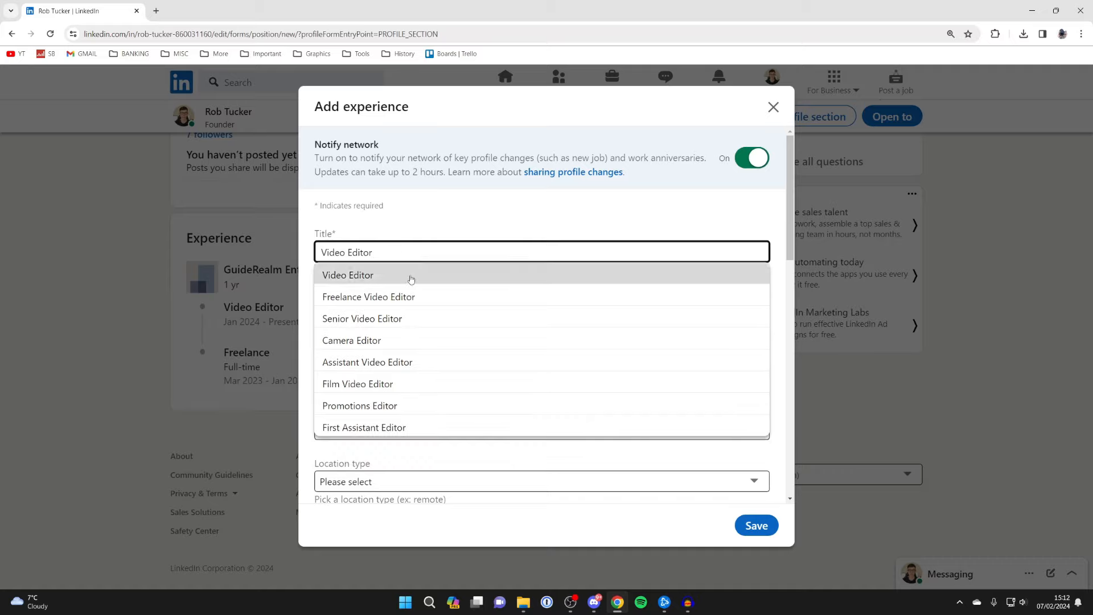
left_click(348, 274)
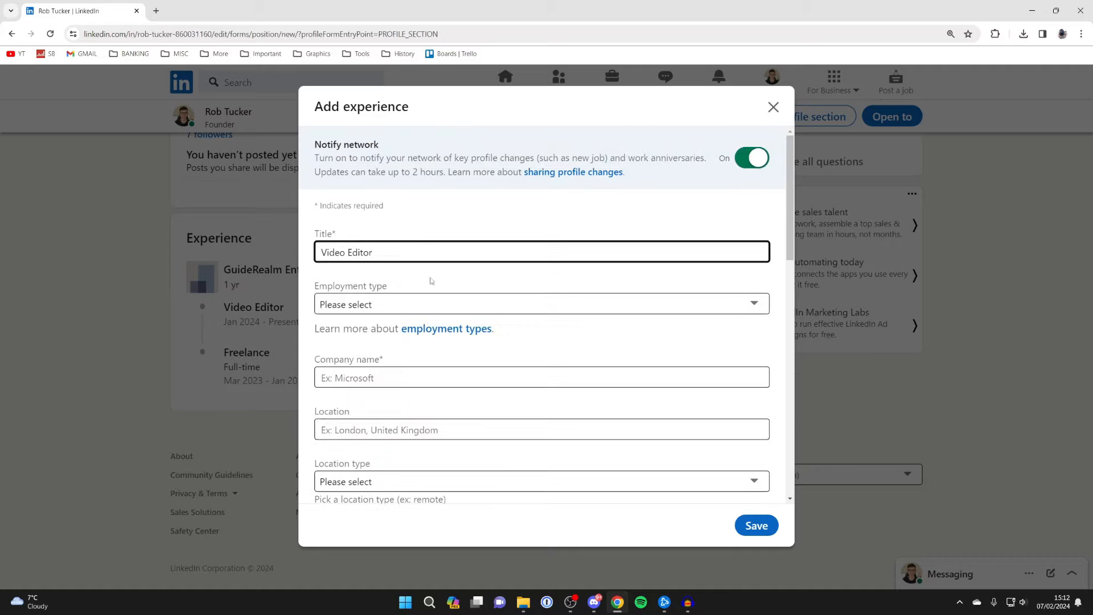
left_click(541, 304)
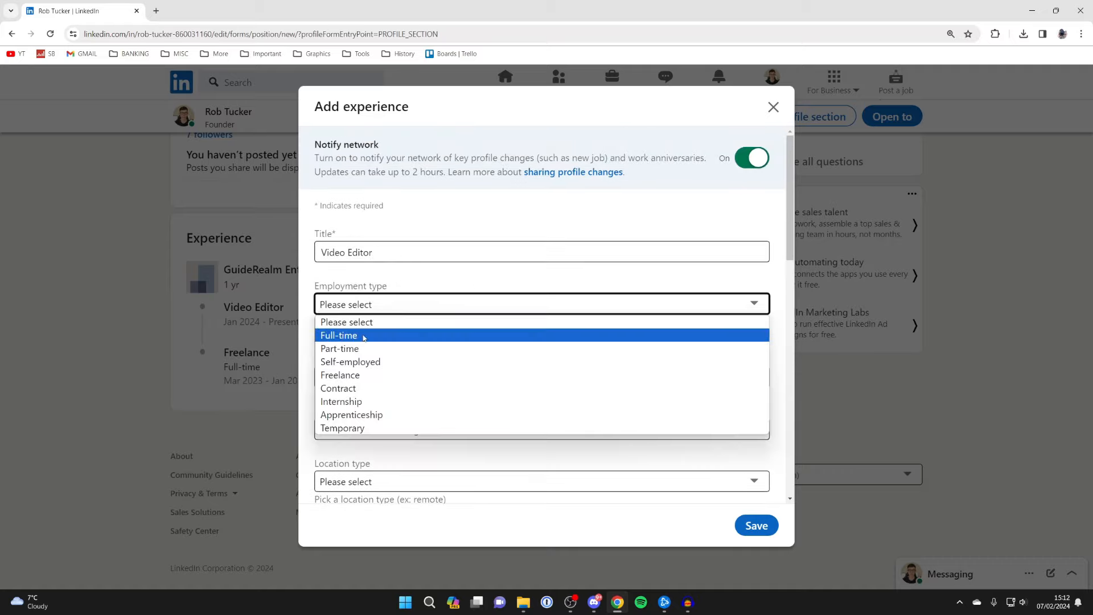
left_click(339, 336)
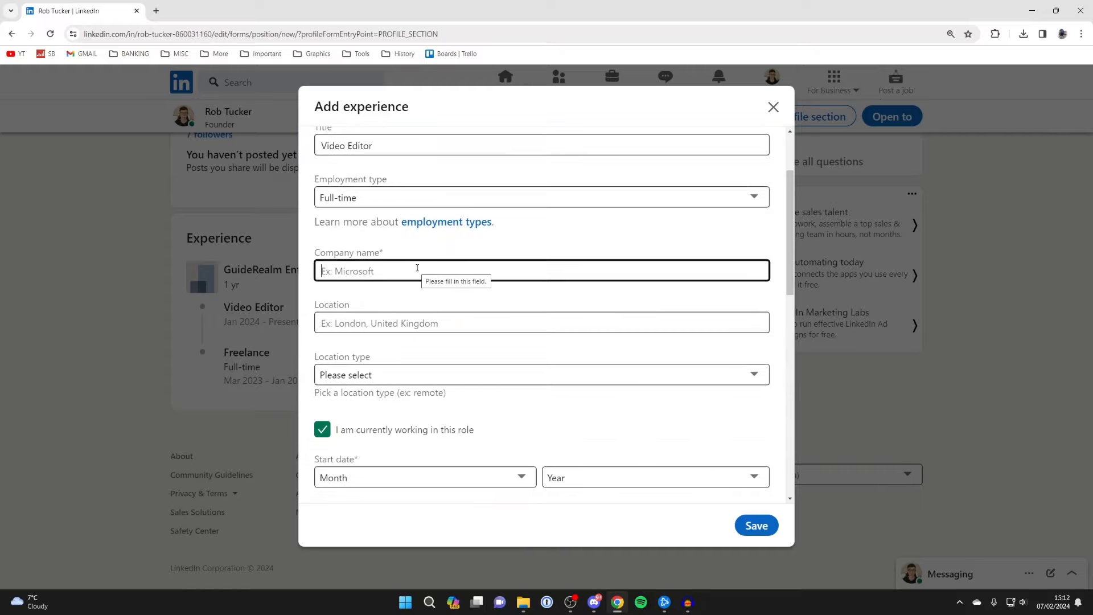
type("YouTube")
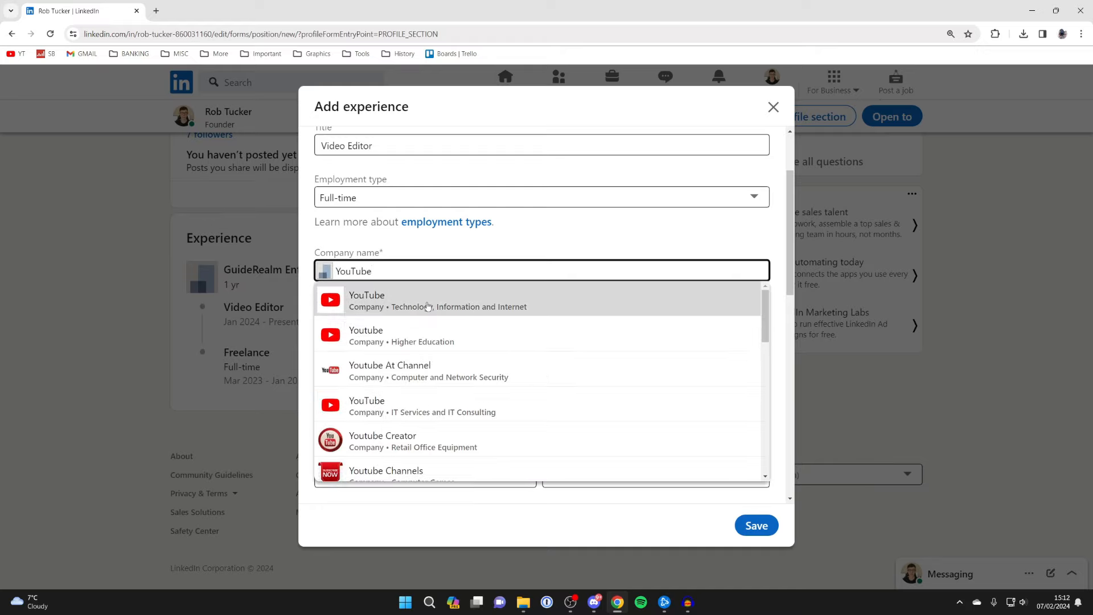
left_click(366, 300)
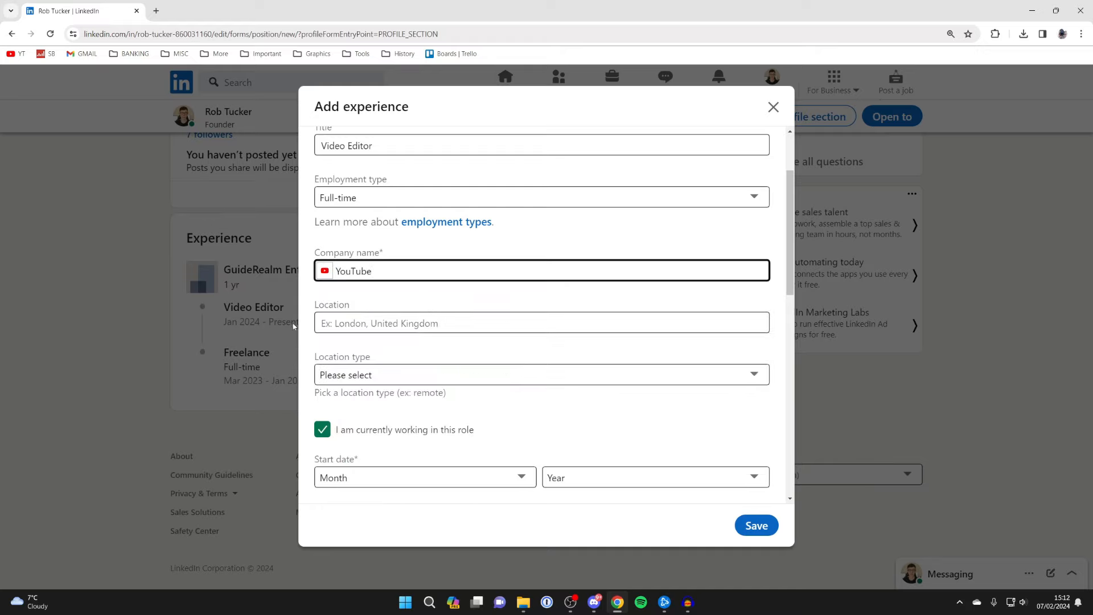
Set location London, England, United Kingdom, location type Remote, and start date January 2024
left_click(541, 322)
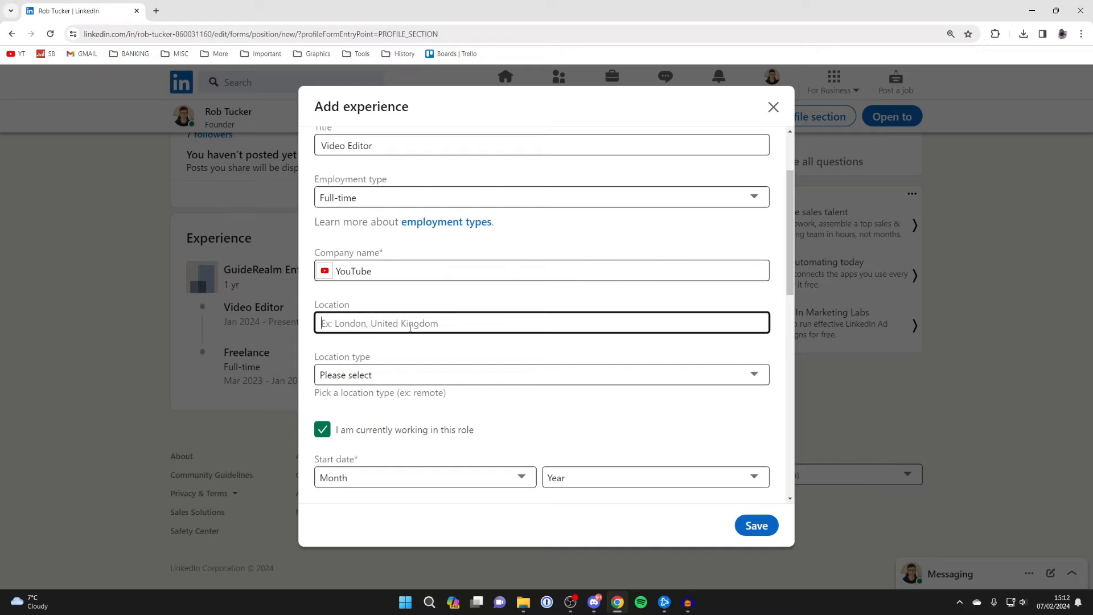
type("Lo")
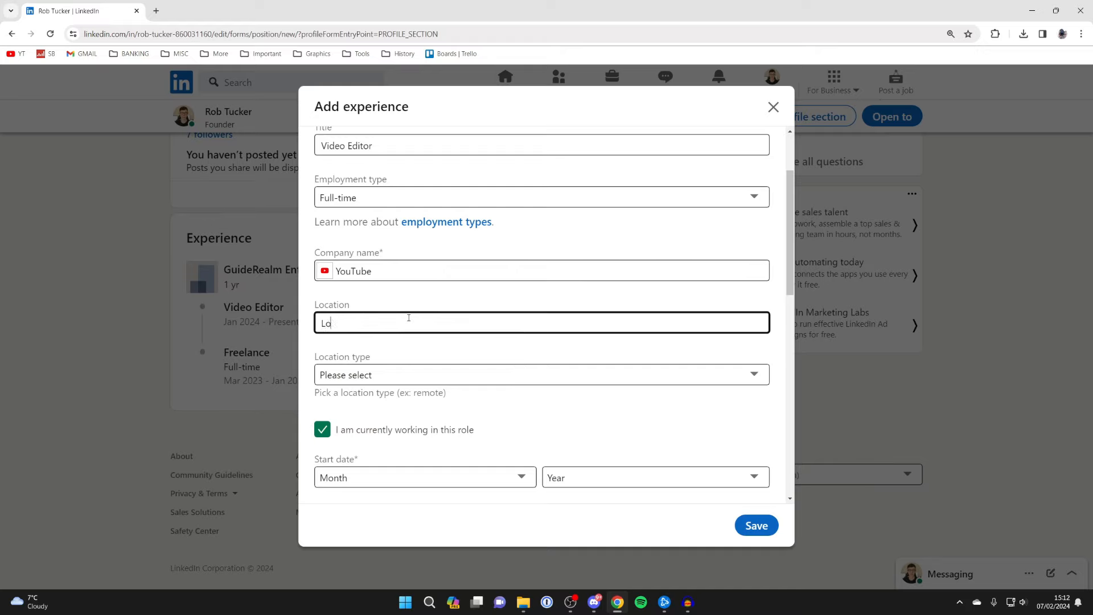
type("London, England, United Kingdom")
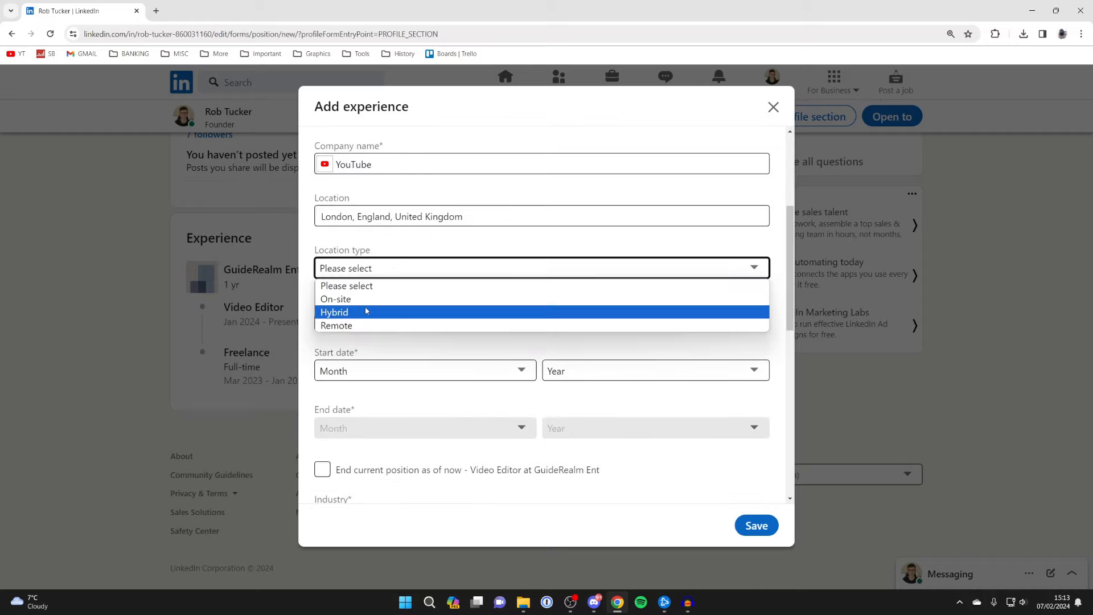
left_click(336, 326)
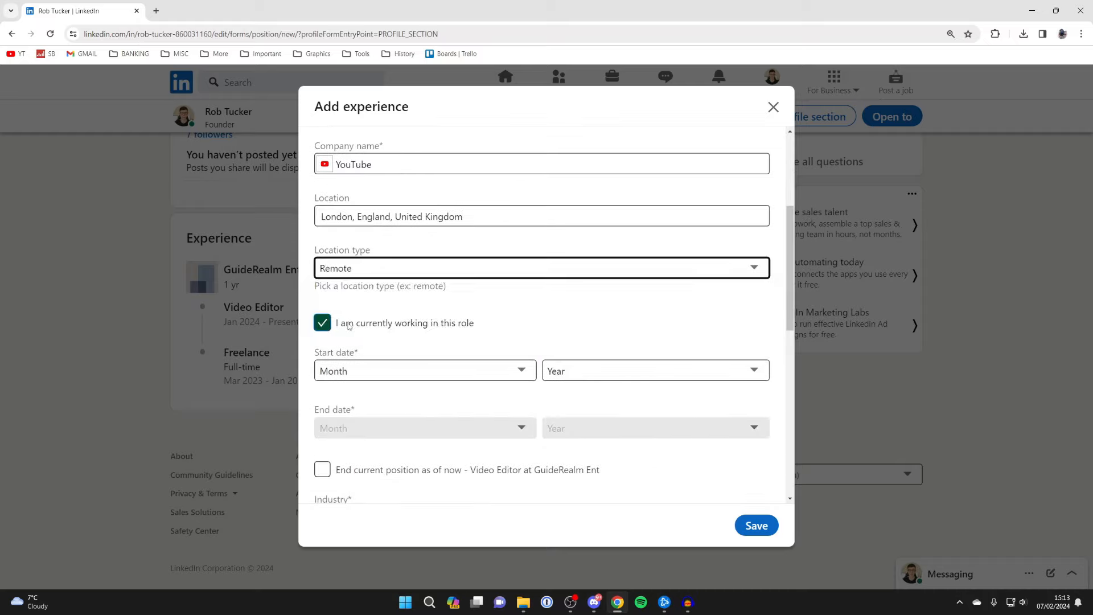
scroll("down", 3)
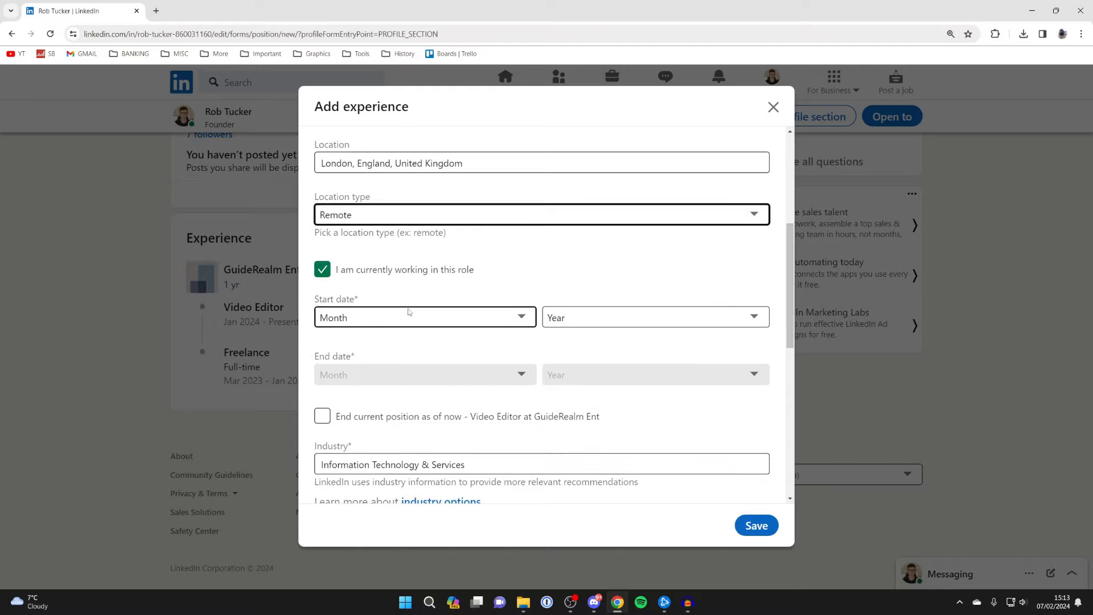
left_click(423, 317)
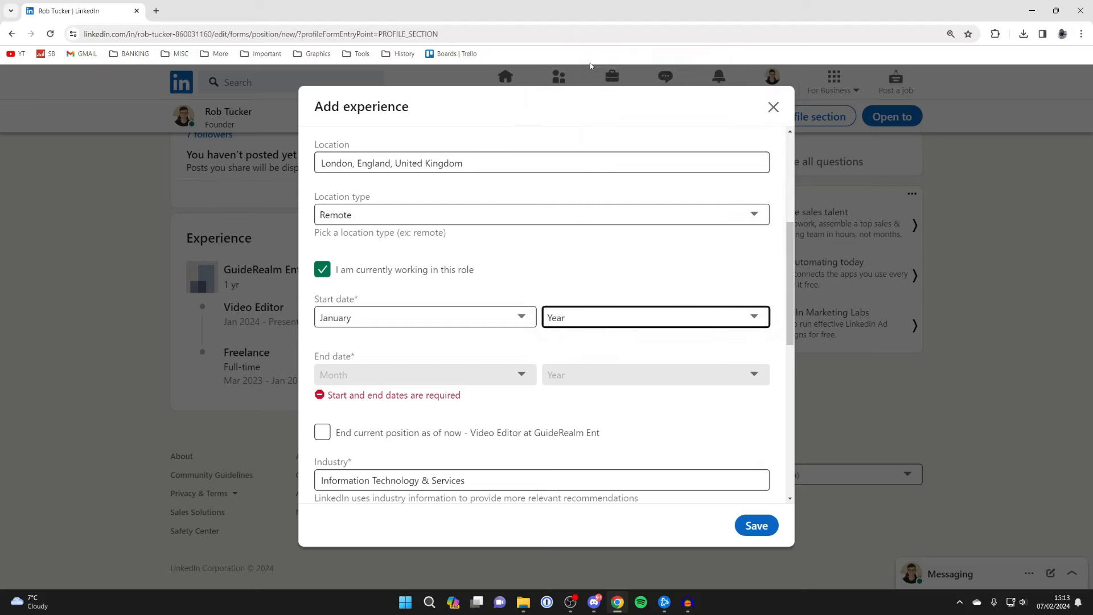
left_click(322, 270)
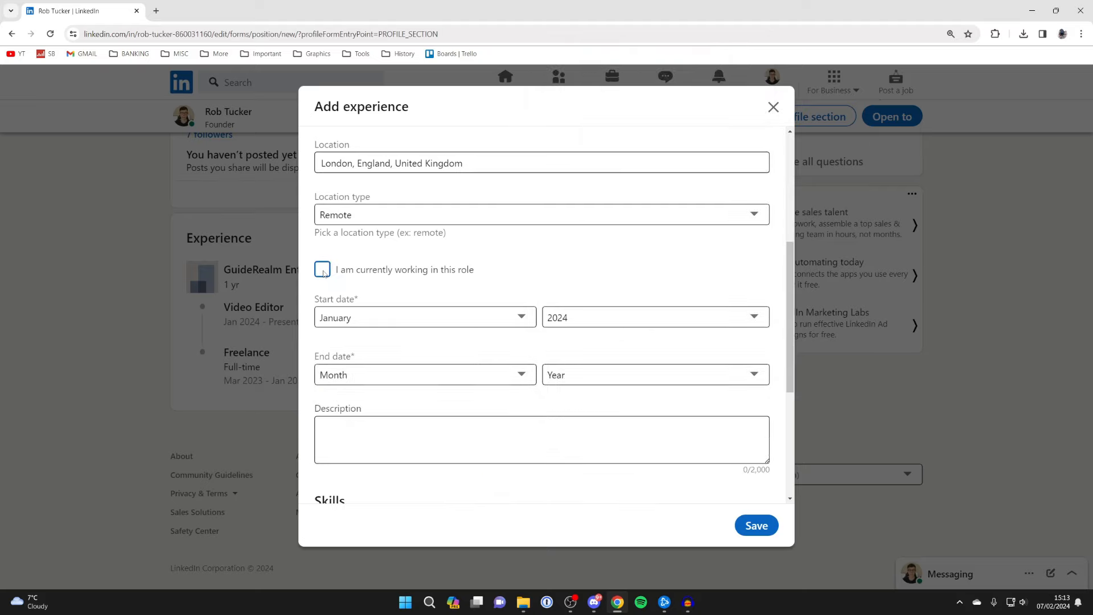
Scroll through the rest of the Video Editor form and save it
scroll("down", 3)
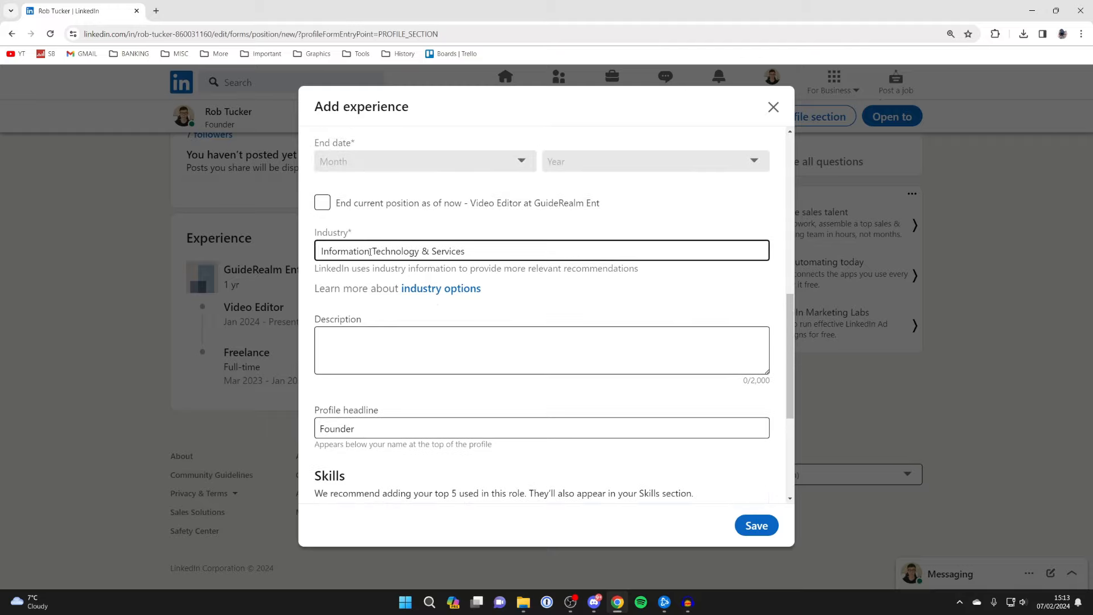
scroll("down", 3)
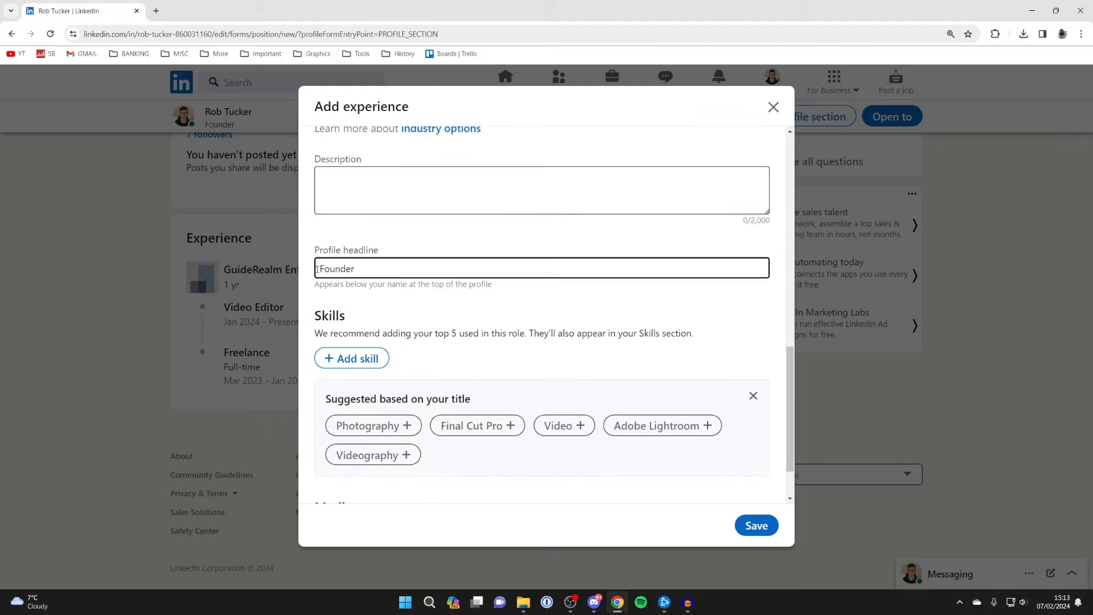
scroll("down", 3)
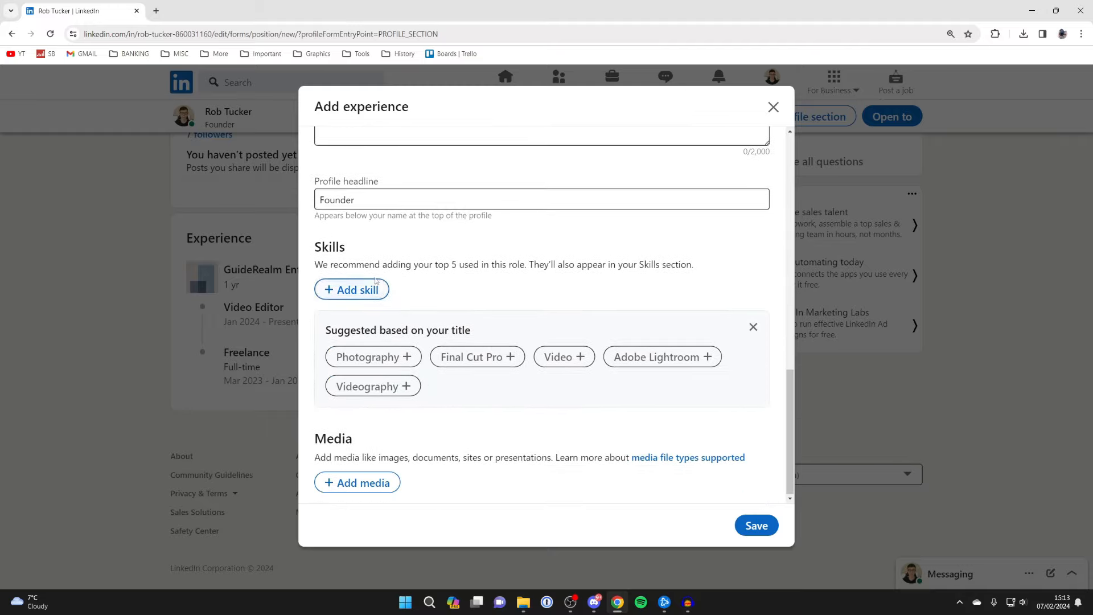
left_click(755, 525)
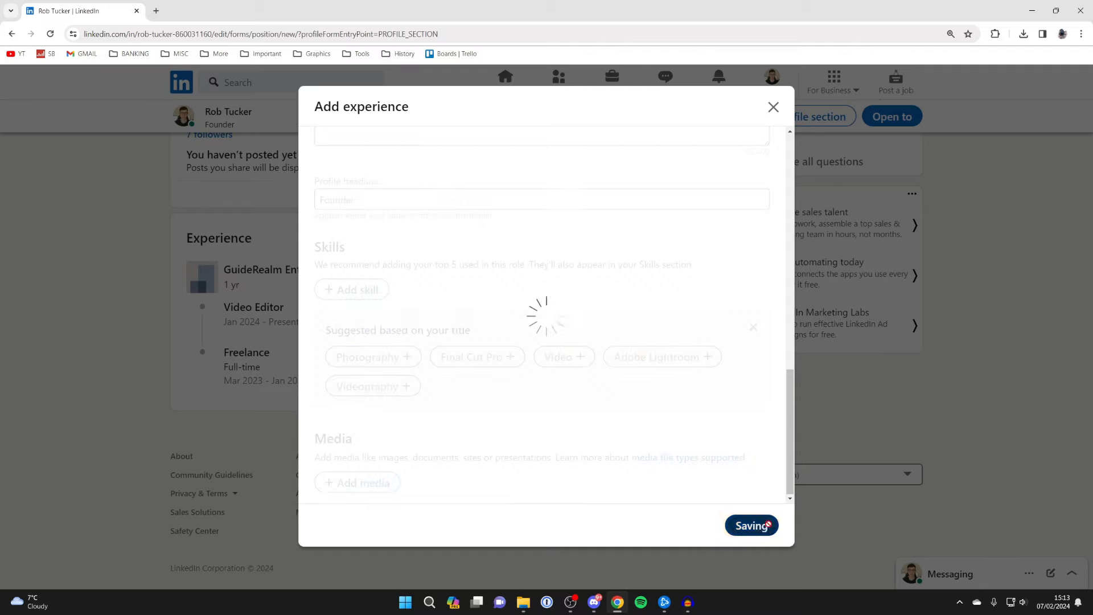
Close the 'Your position has been added' dialog without sharing
left_click(751, 525)
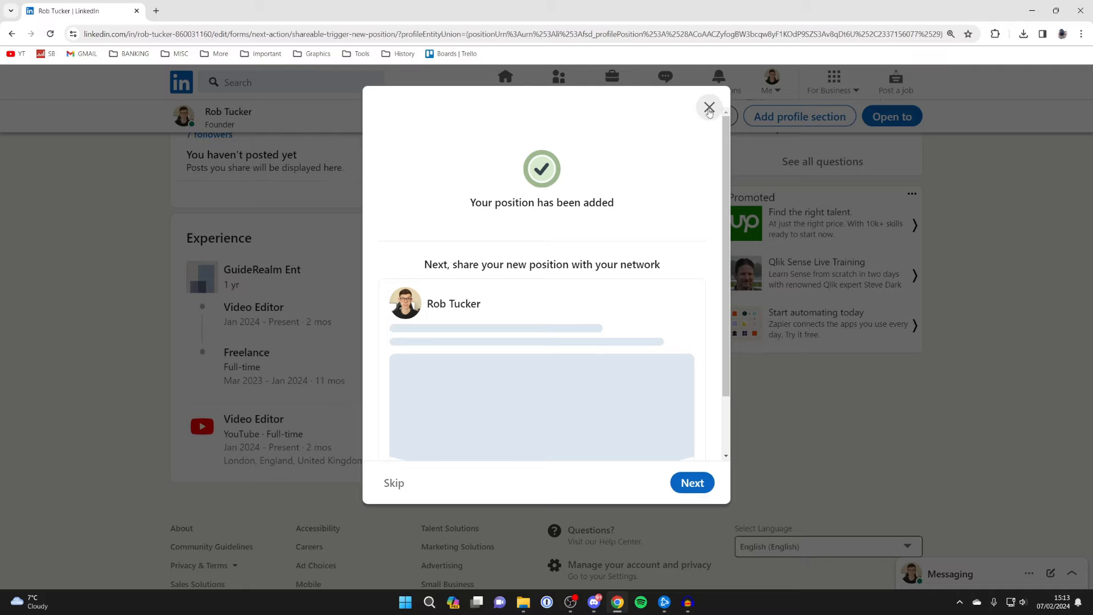
left_click(710, 110)
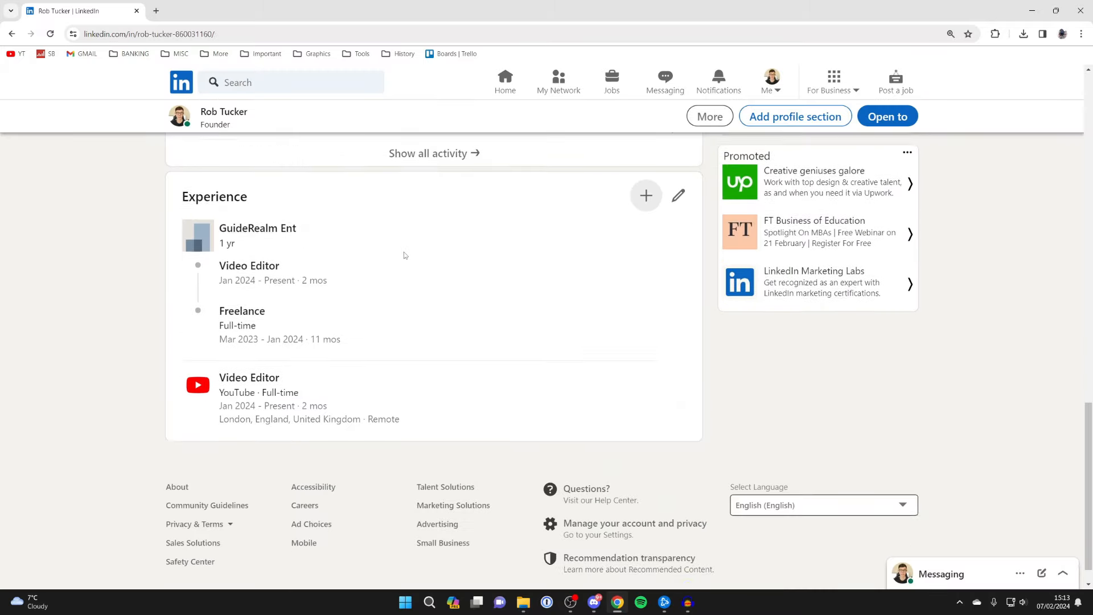